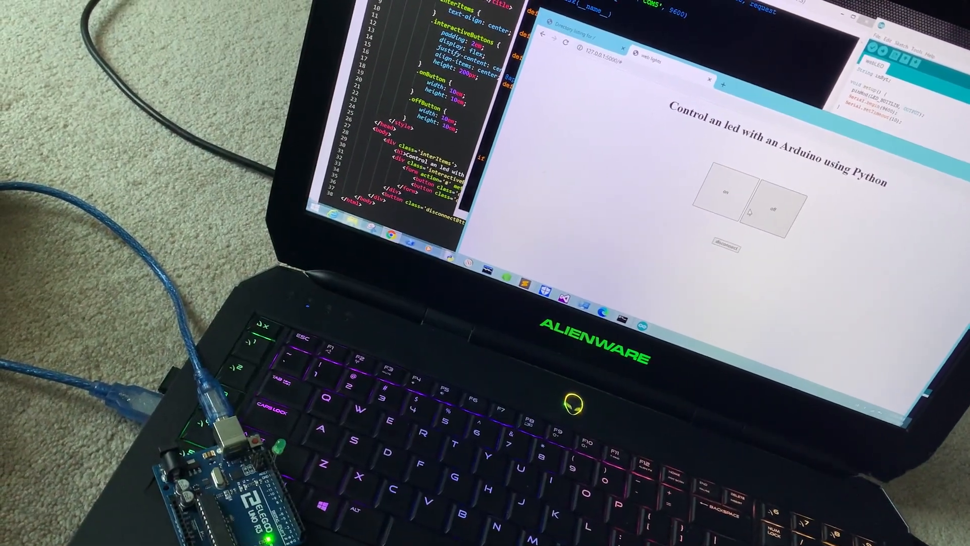
pyautogui.click(726, 191)
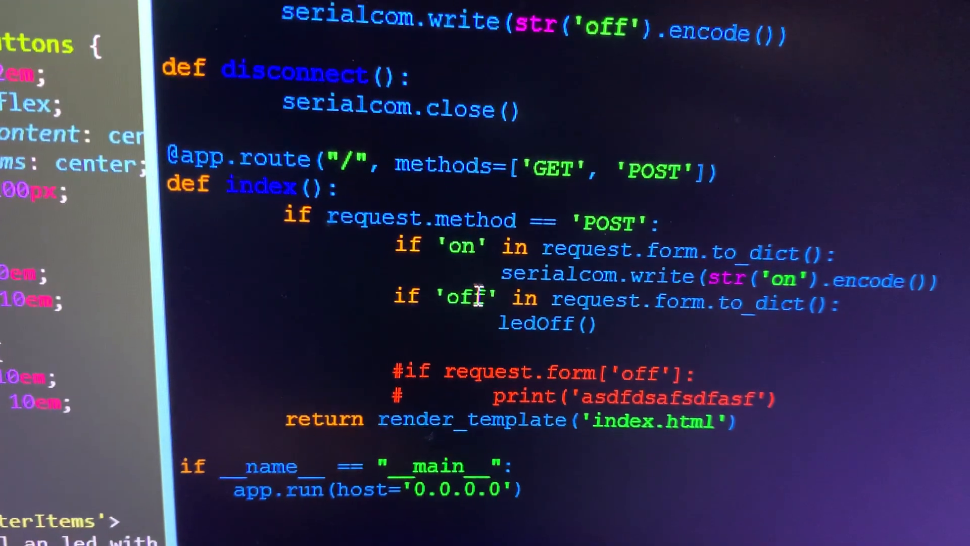
pyautogui.scroll(-3)
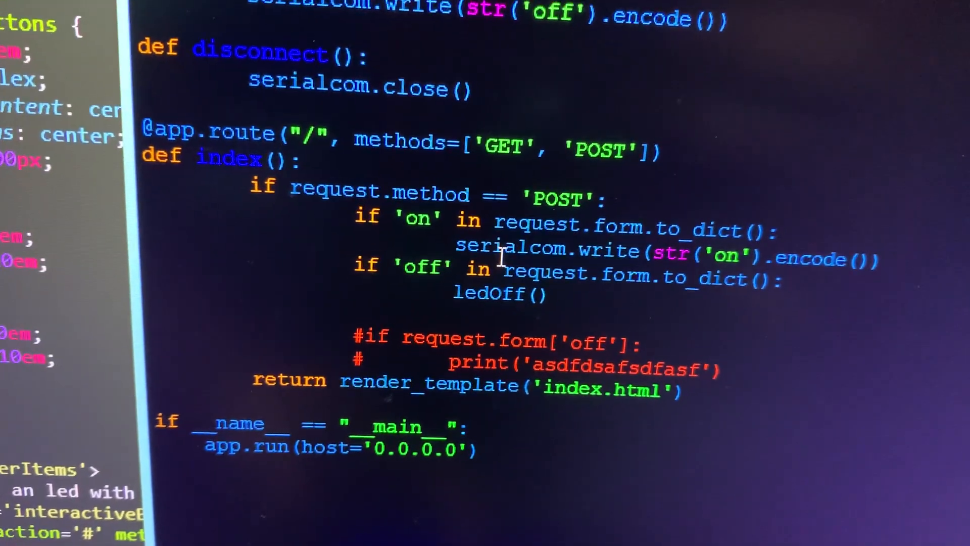
pyautogui.scroll(-3)
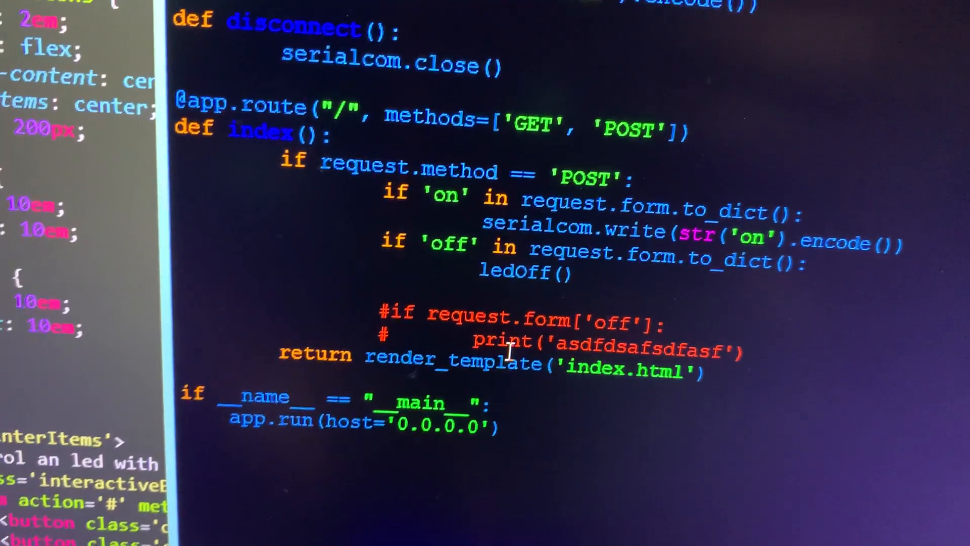